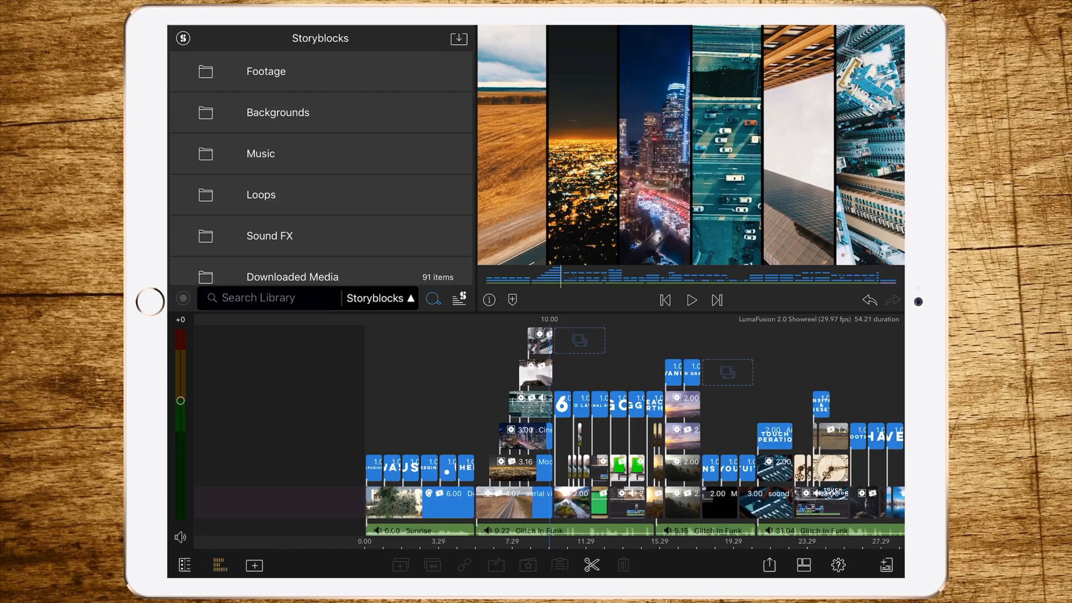
Step: Select the aerial bridge traffic-jam clip on the showreel timeline to reveal the slip editor
click(531, 404)
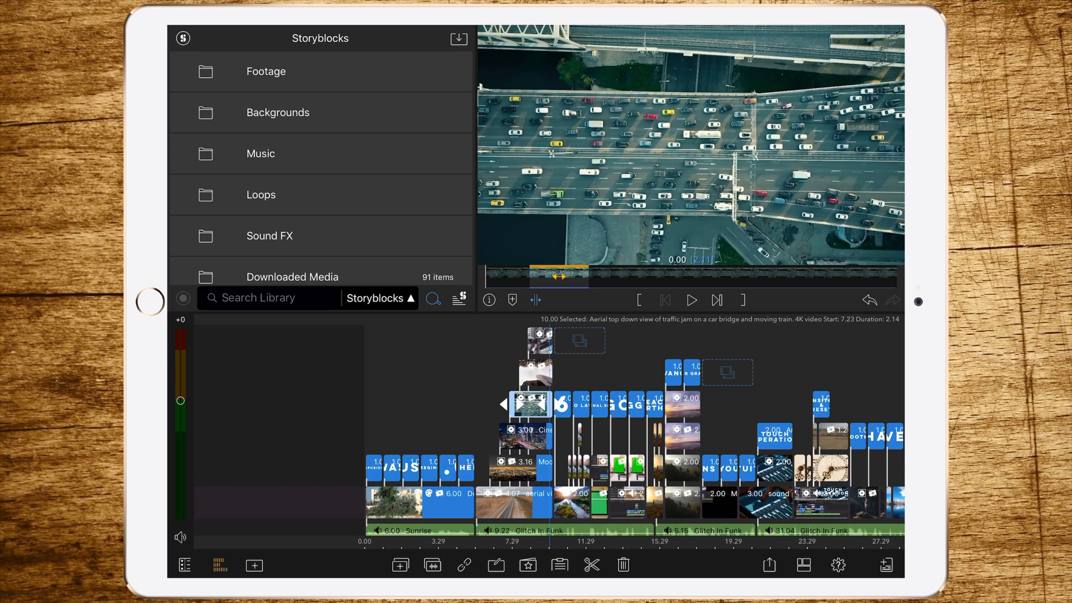
Step: Slip the aerial traffic clip's footage so its in point starts at 7.23
drag(537, 277, 640, 276)
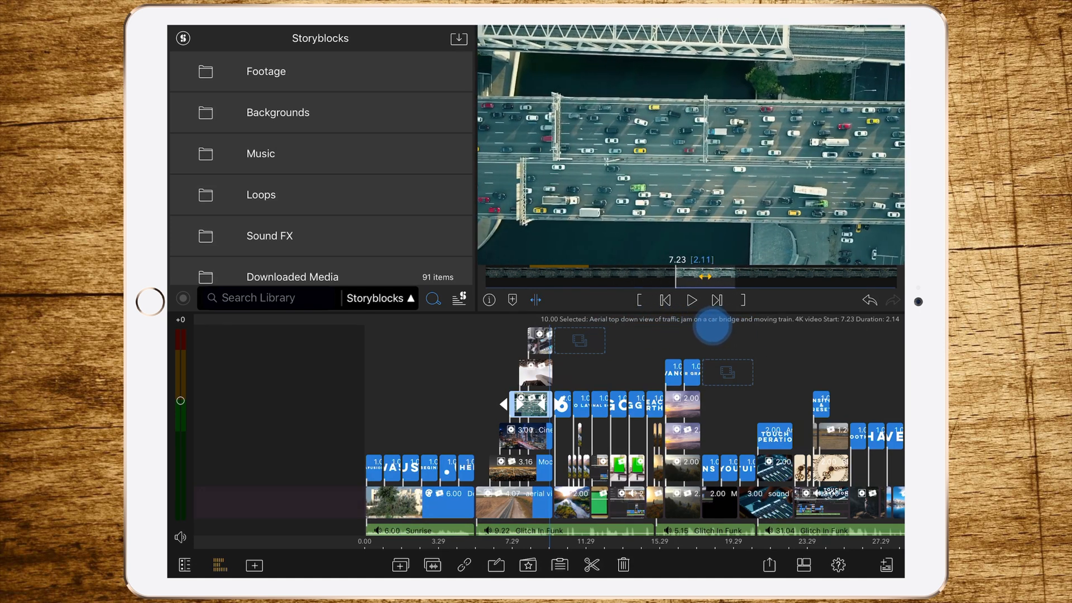
Step: Scrub the timeline forward to the REACH FURTHER title
drag(683, 277, 557, 277)
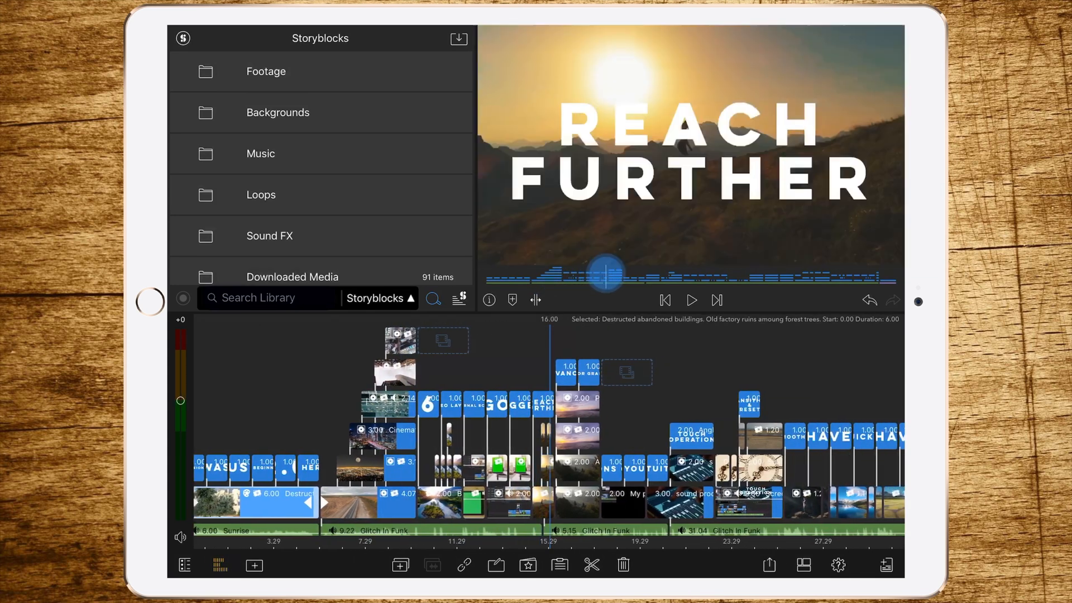
Step: Scroll the timeline forward to the TRANSITIONS & PRESETS title around 24:13
scroll(right, 3)
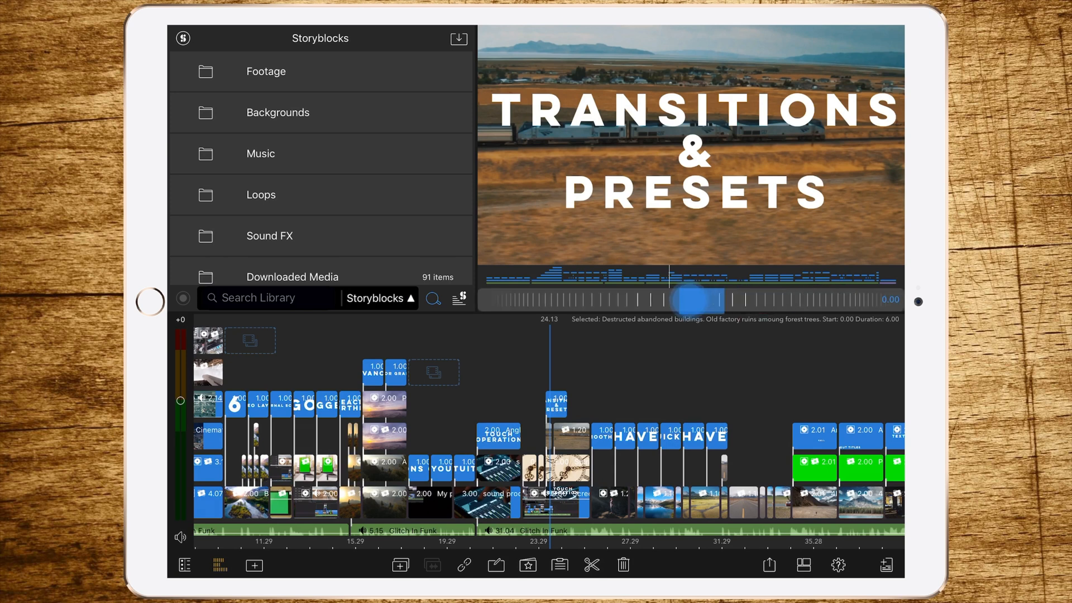
drag(691, 298, 636, 299)
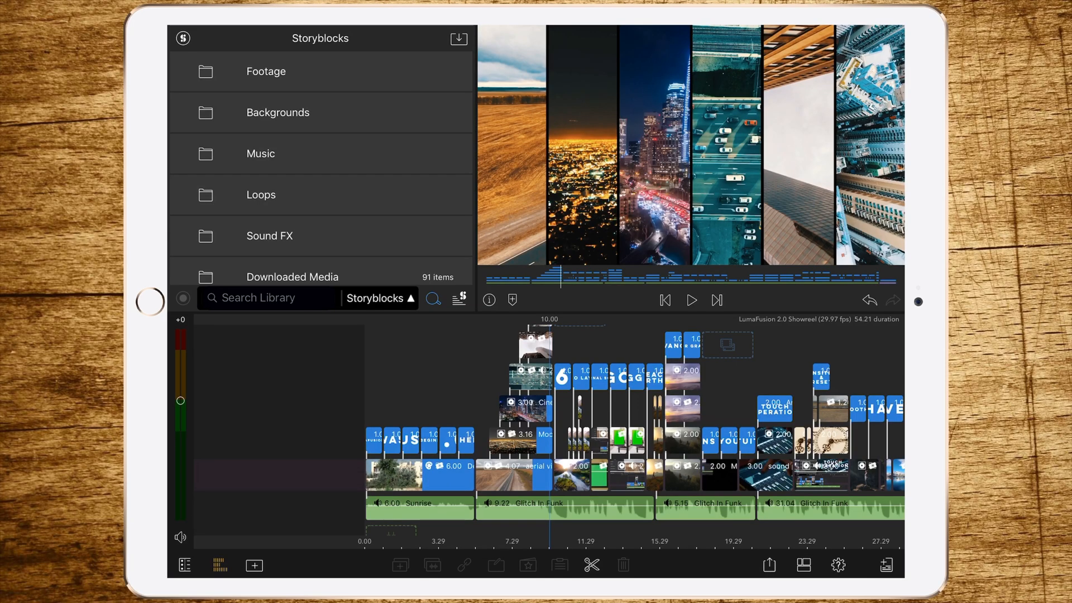
Step: Select the Glitch In Funk music clip on the audio track
click(838, 564)
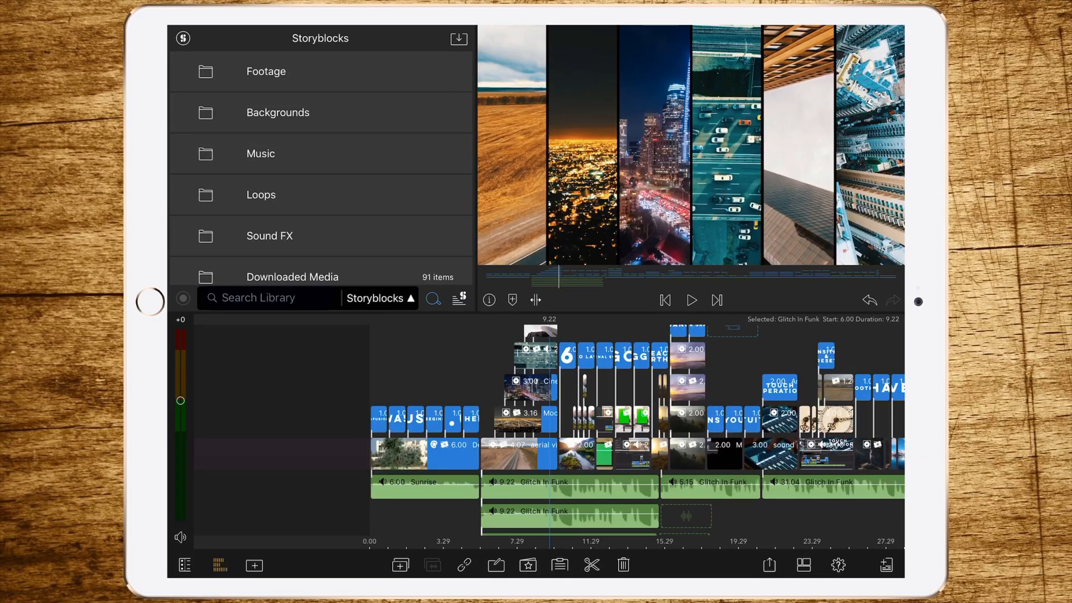
Step: Open Share / Export listing Movie, Audio Only, Project Package, XML and Snapshot
click(769, 564)
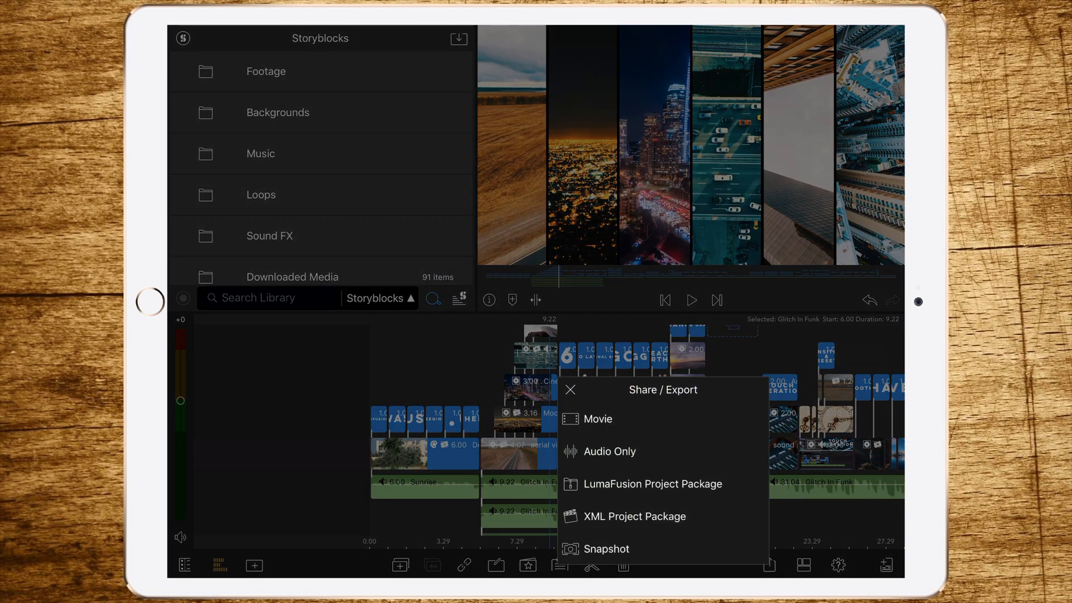